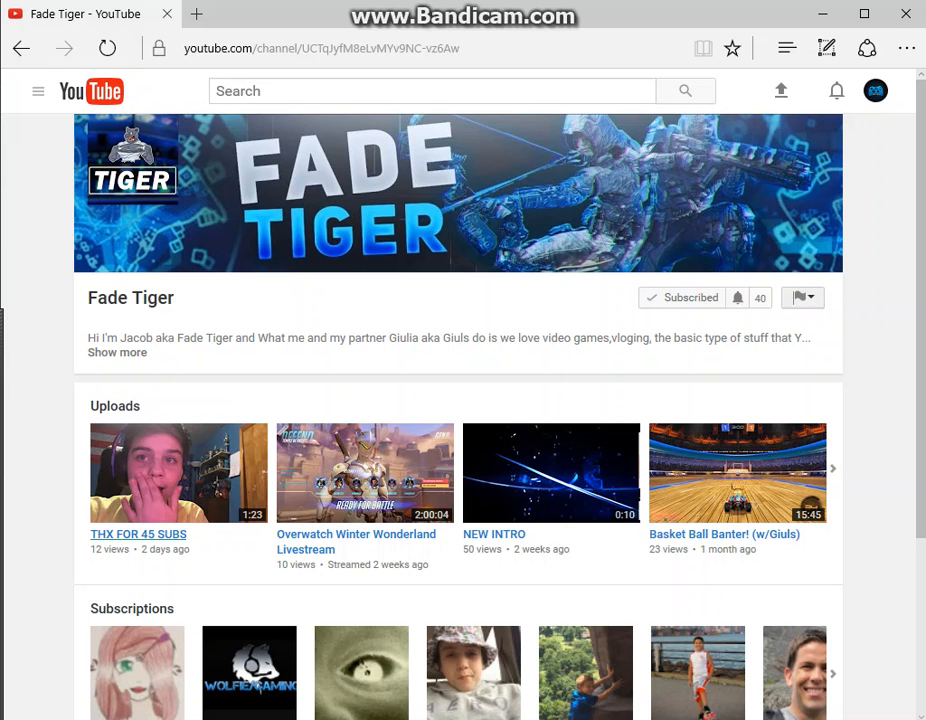
mouse_move(736, 296)
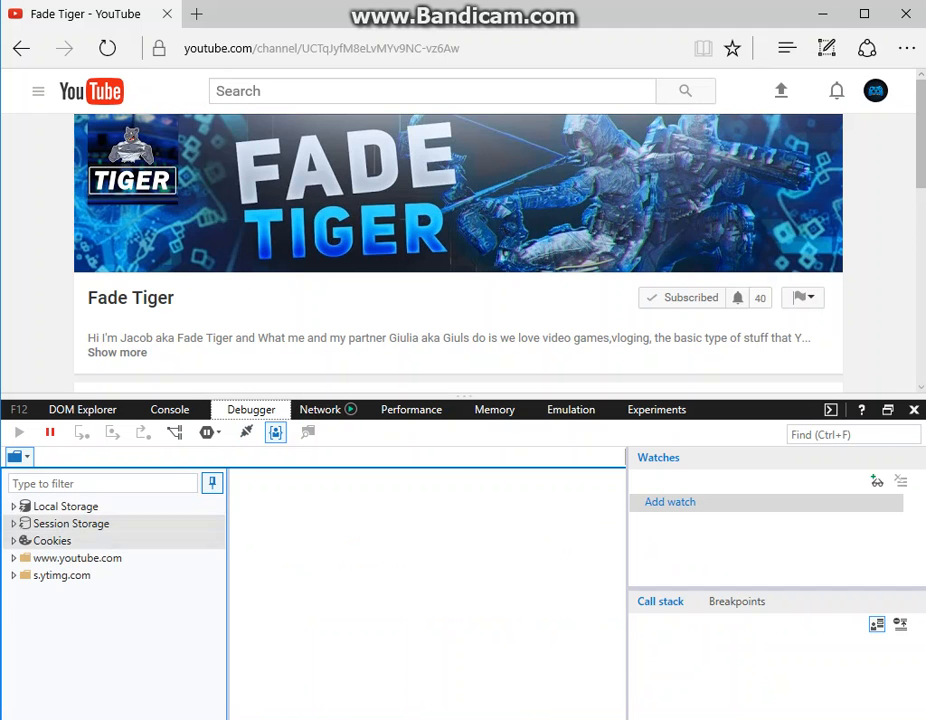
View the Fade Tiger channel page's HTML source and browse the loaded source domains
click(76, 556)
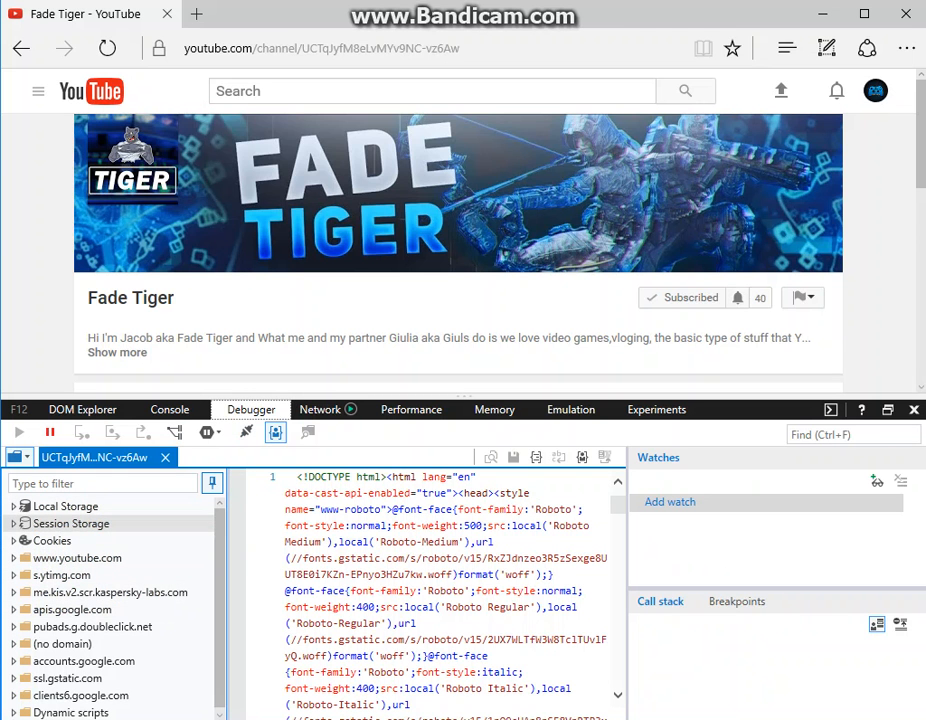
click(70, 524)
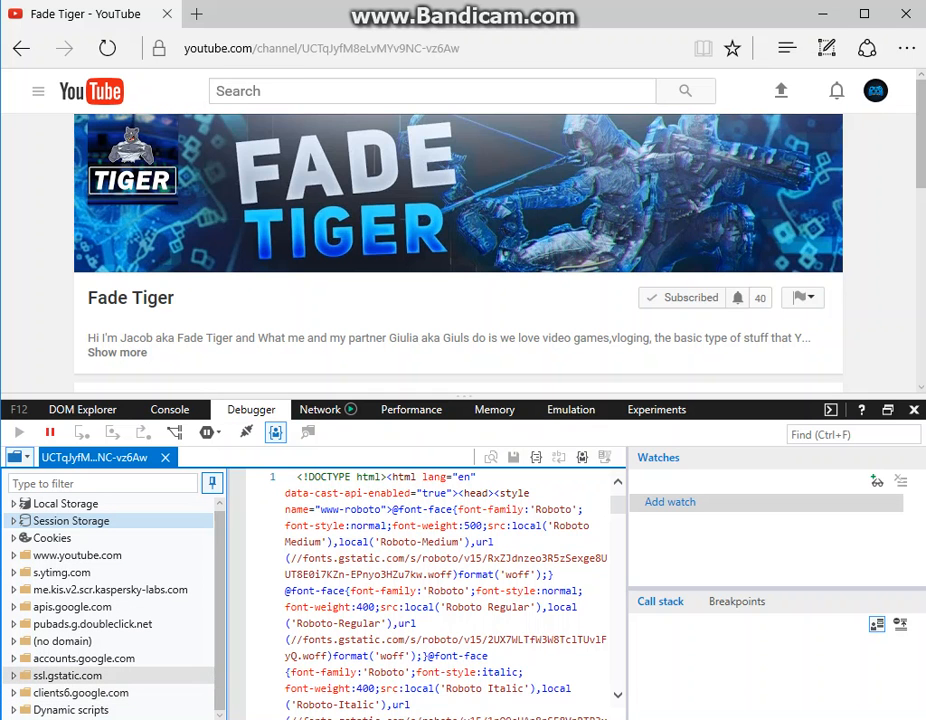
click(68, 676)
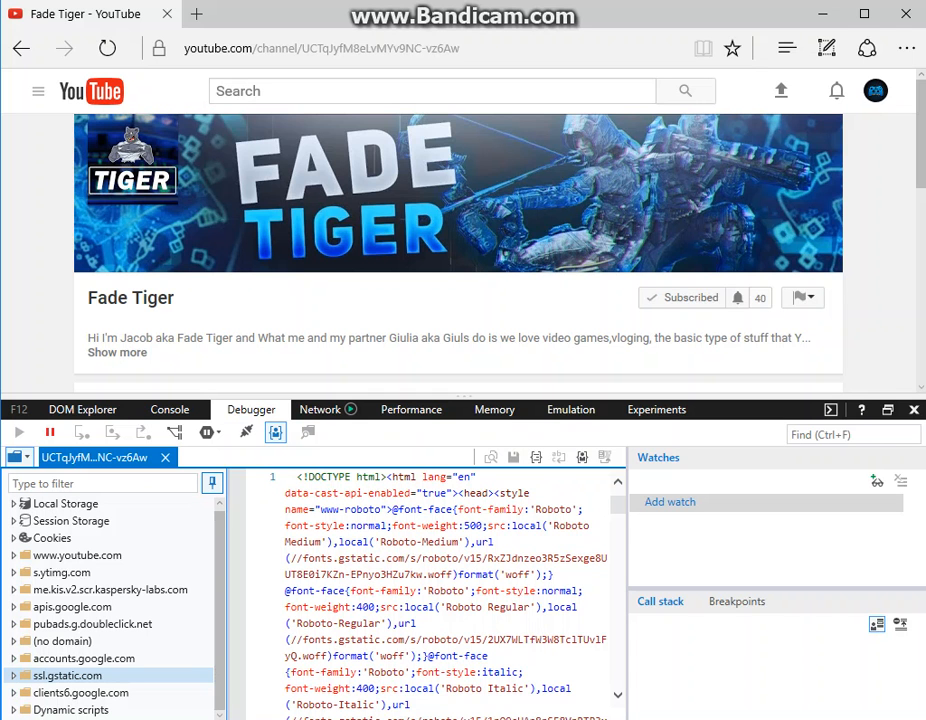
click(72, 608)
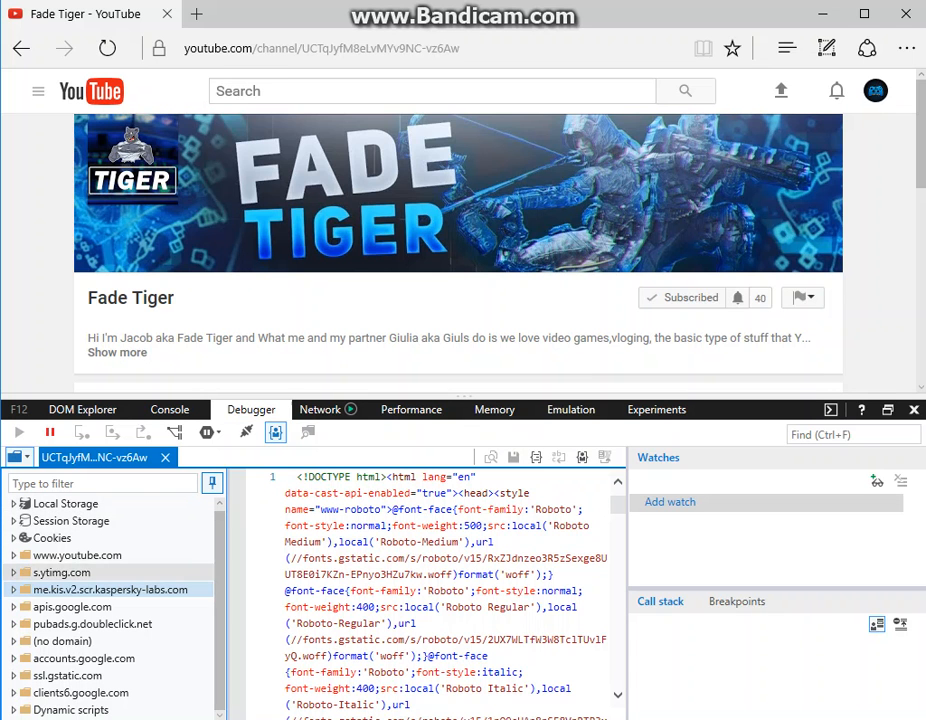
click(64, 572)
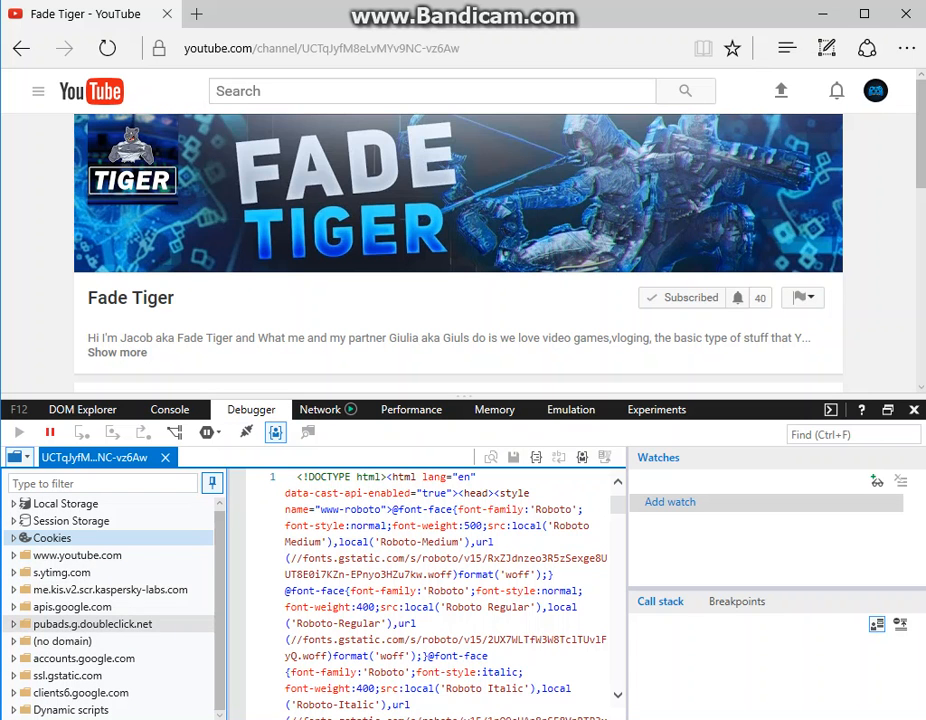
click(12, 624)
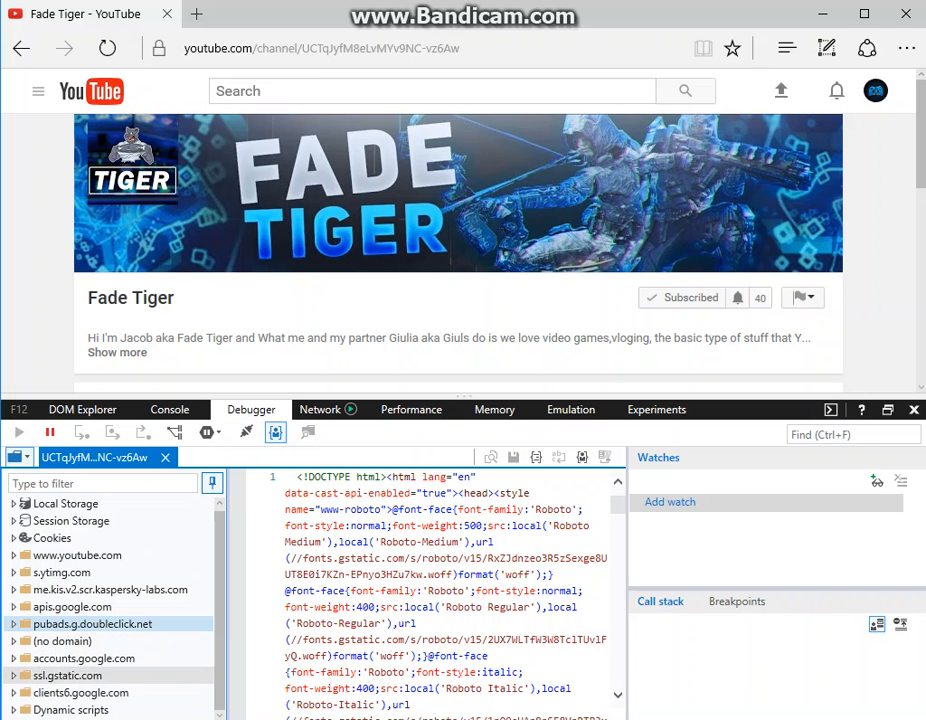
click(68, 676)
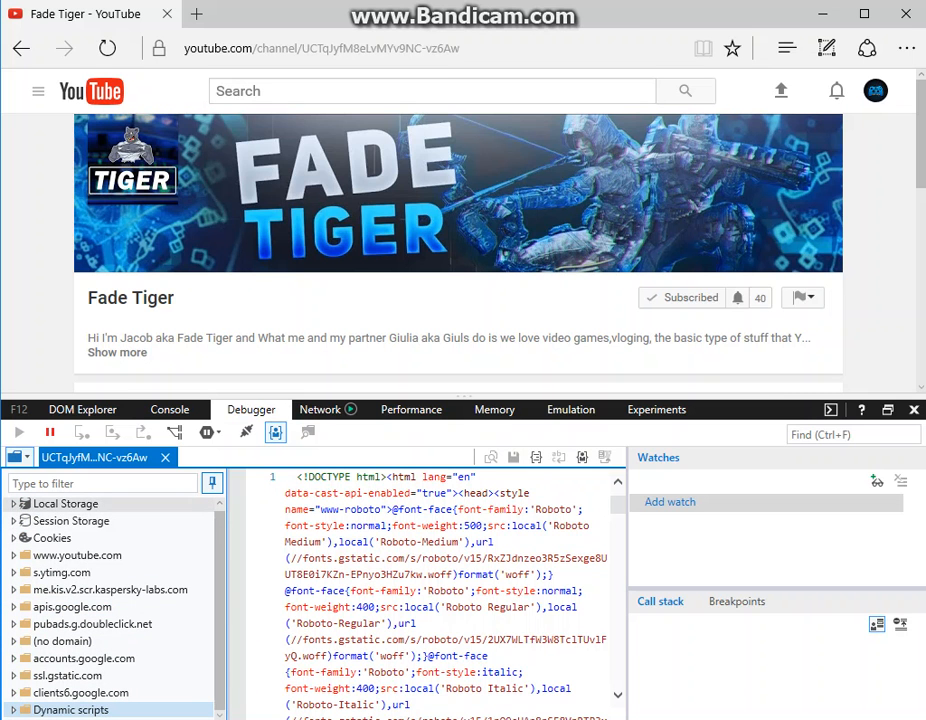
click(14, 504)
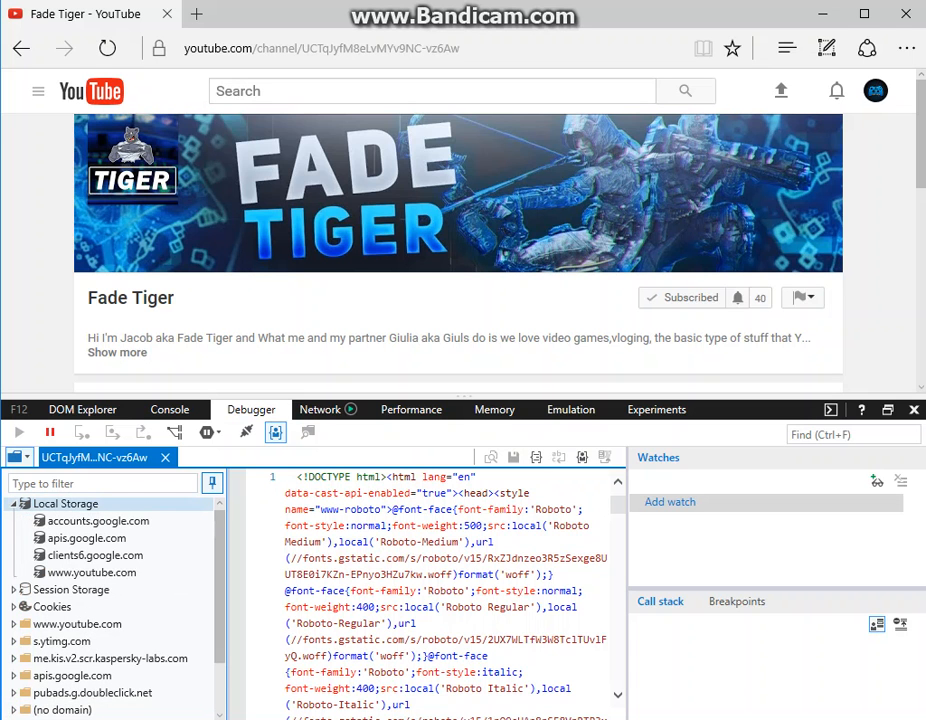
click(96, 556)
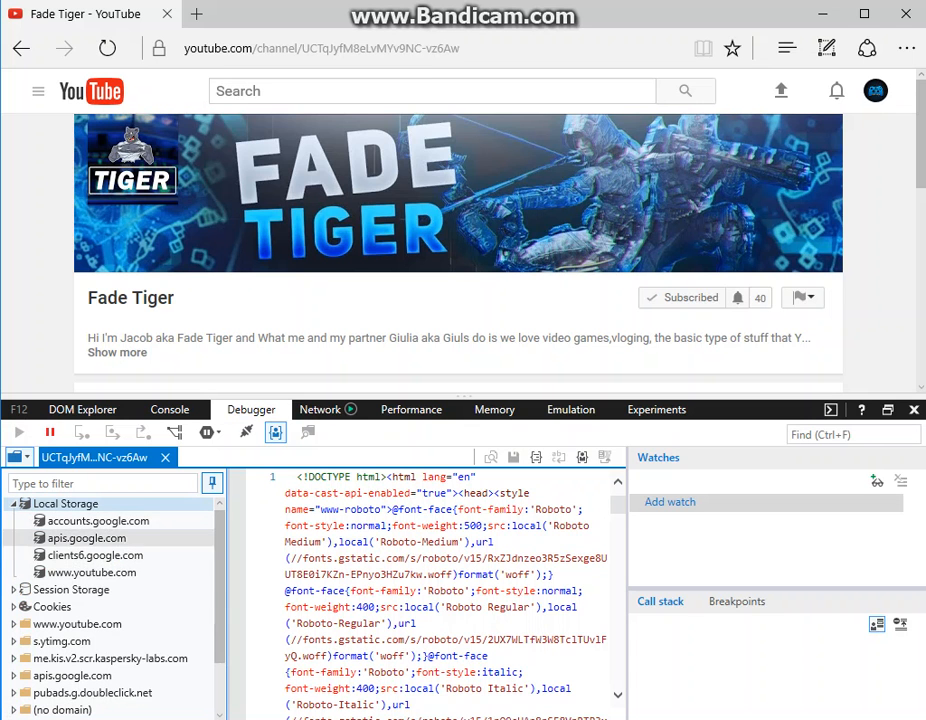
click(92, 572)
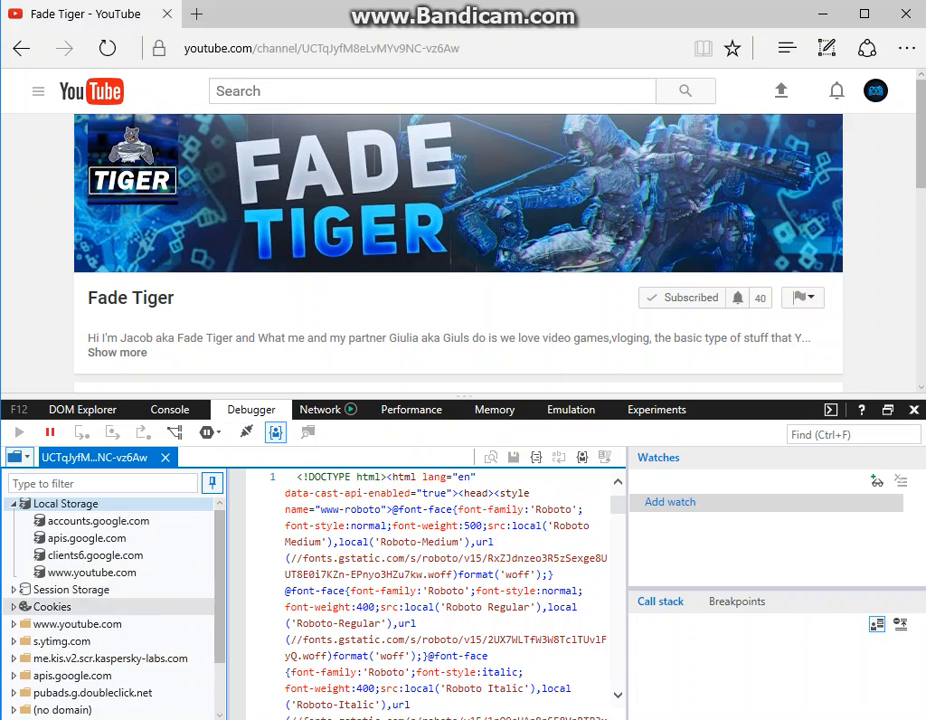
click(76, 624)
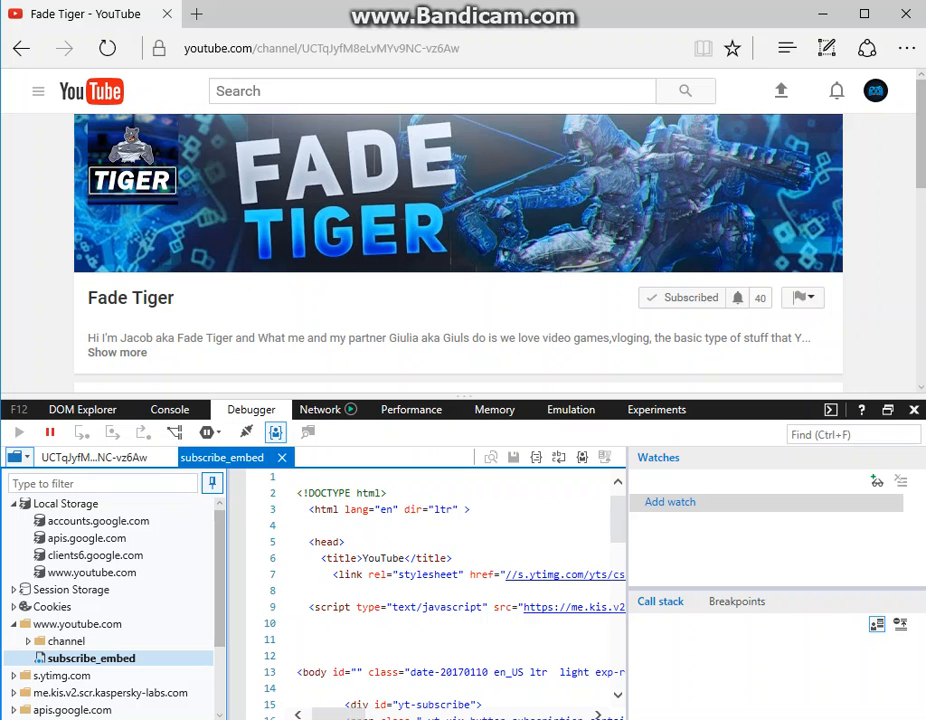
Select DOCTYPE in the subscribe_embed source, close F12 tools and bring up the THX FOR 45 SUBS link options
click(404, 558)
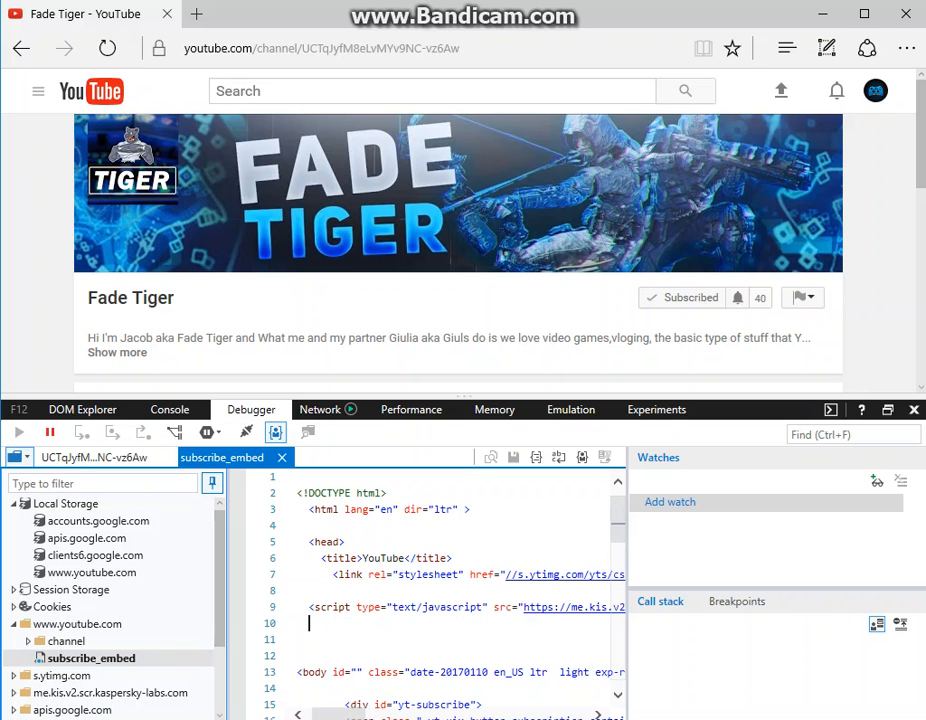
double_click(448, 672)
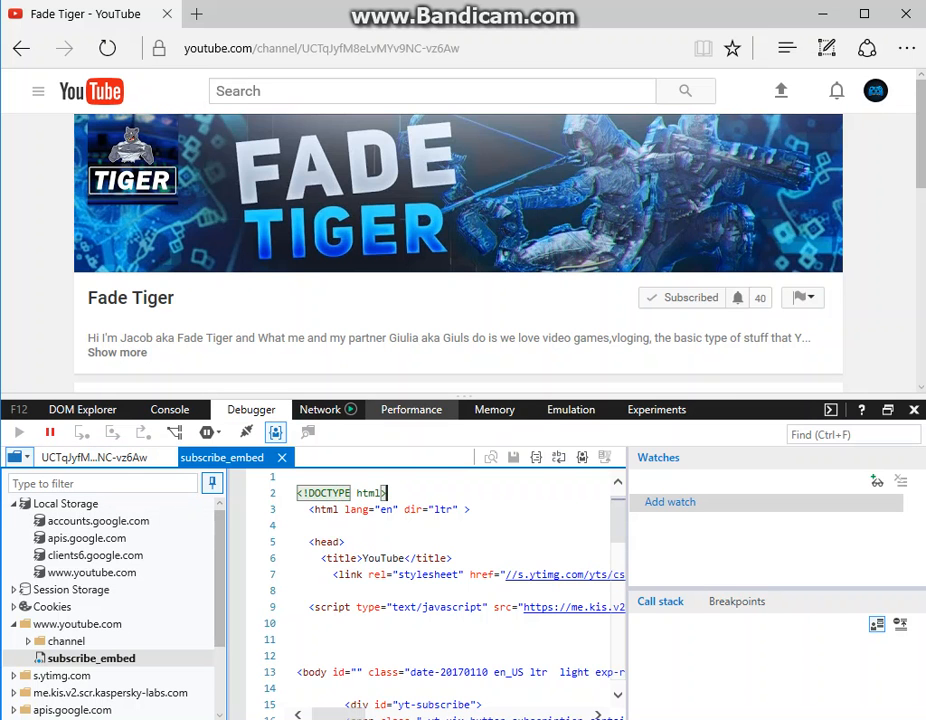
click(320, 408)
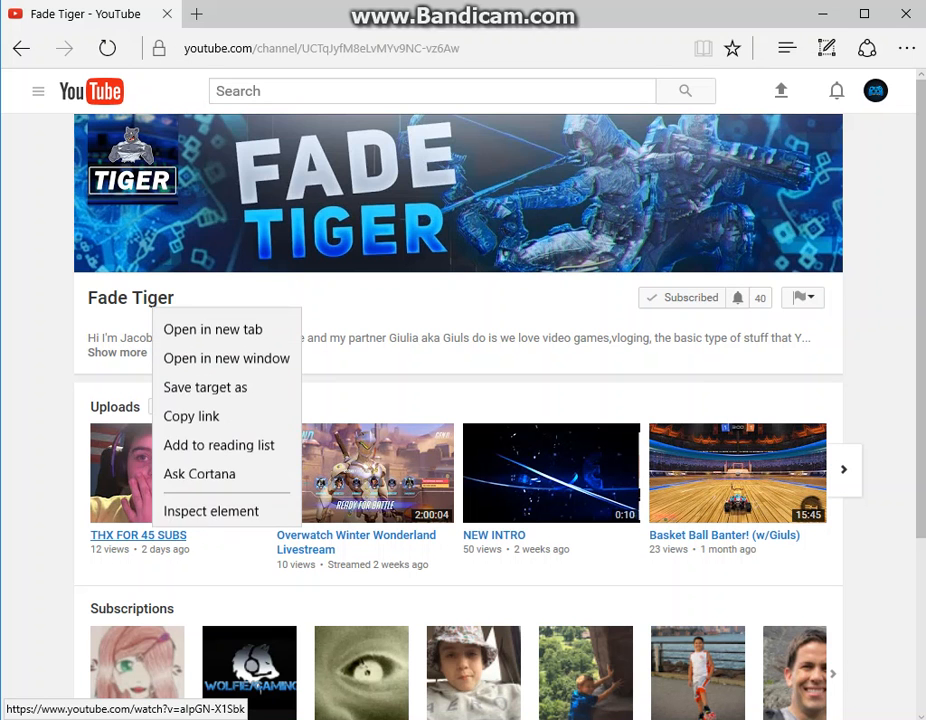
Inspect the THX FOR 45 SUBS link's markup in DOM Explorer, then close the developer tools
click(212, 512)
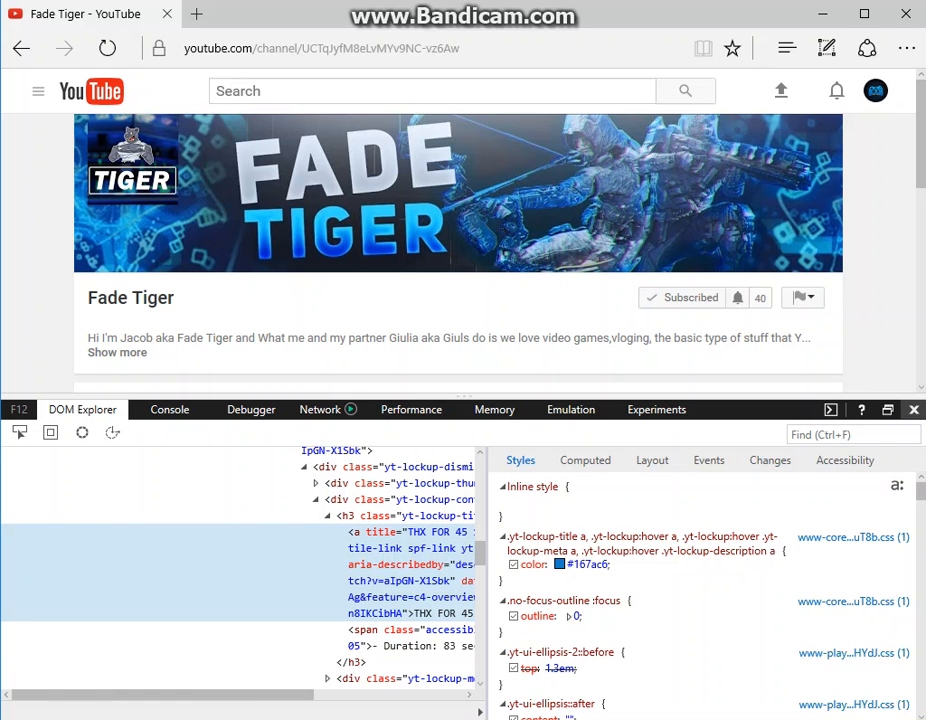
click(912, 408)
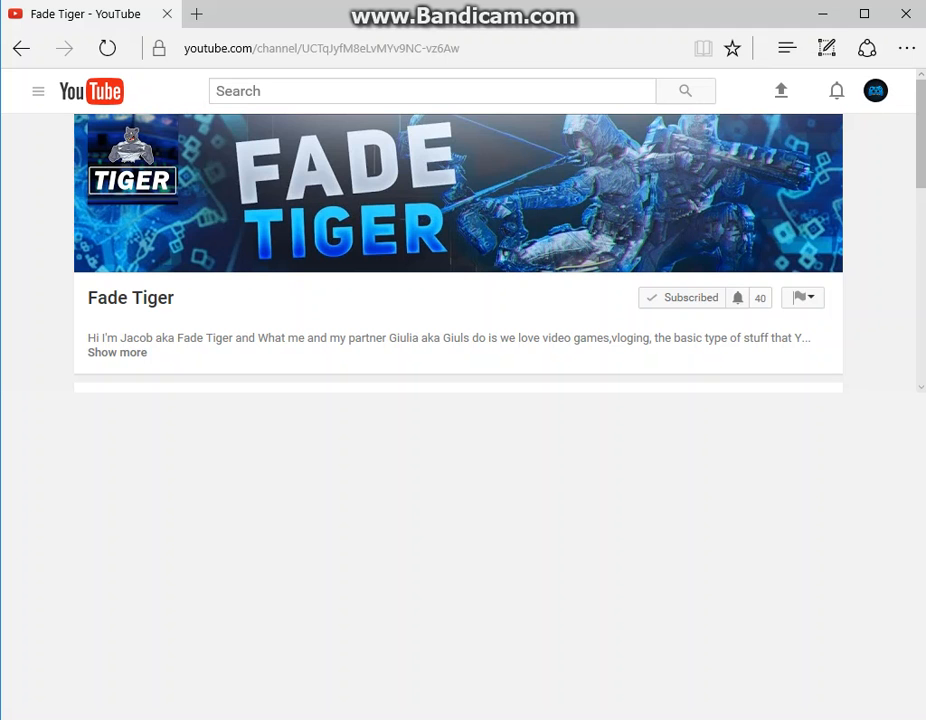